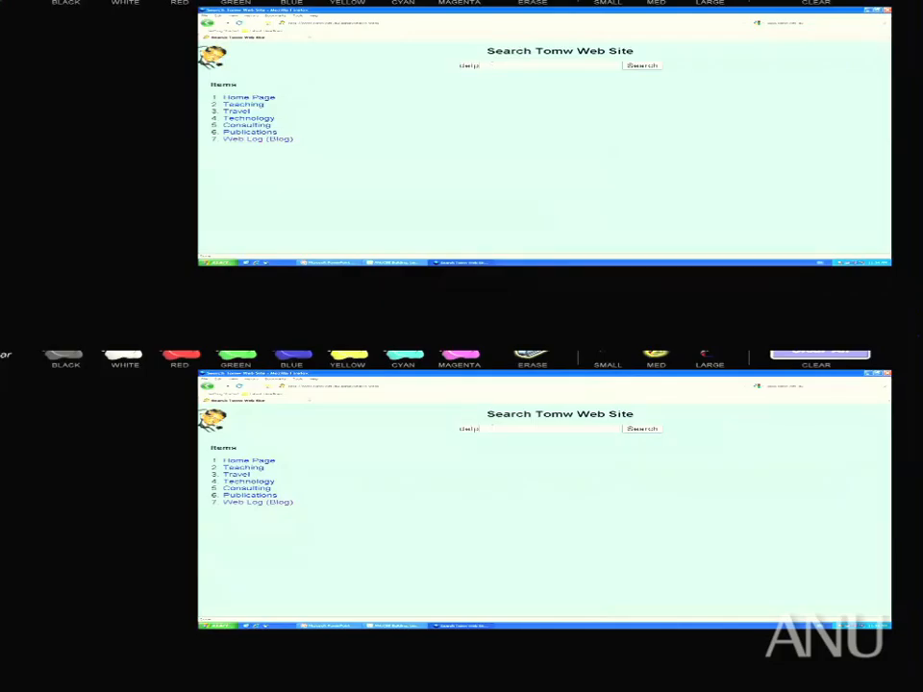
Type the query 'delphi learning design' into the Tomw site search box
{"action": "type", "text": "delphi learning"}
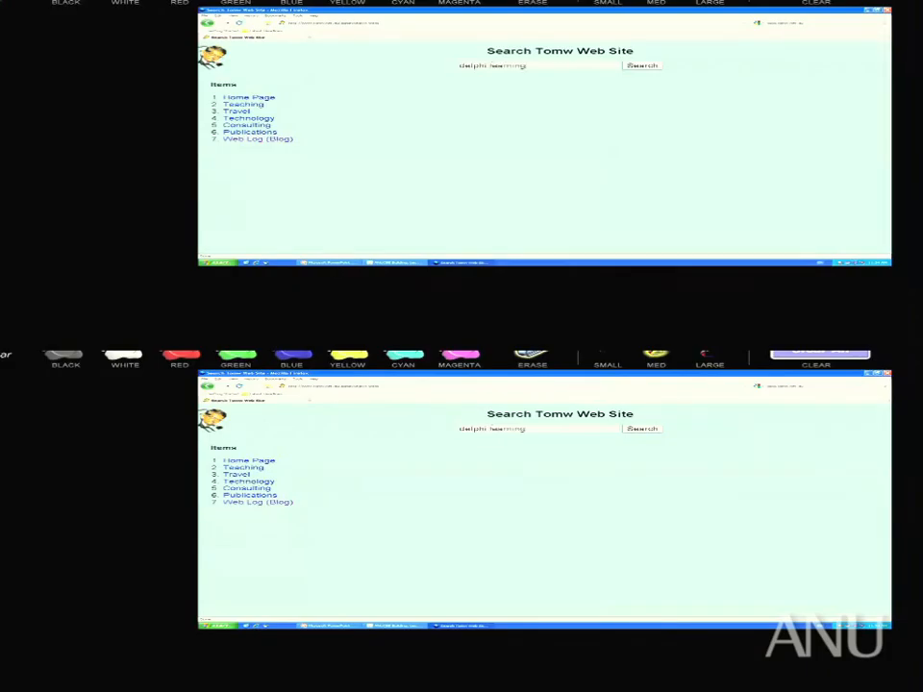
{"action": "type", "text": "design"}
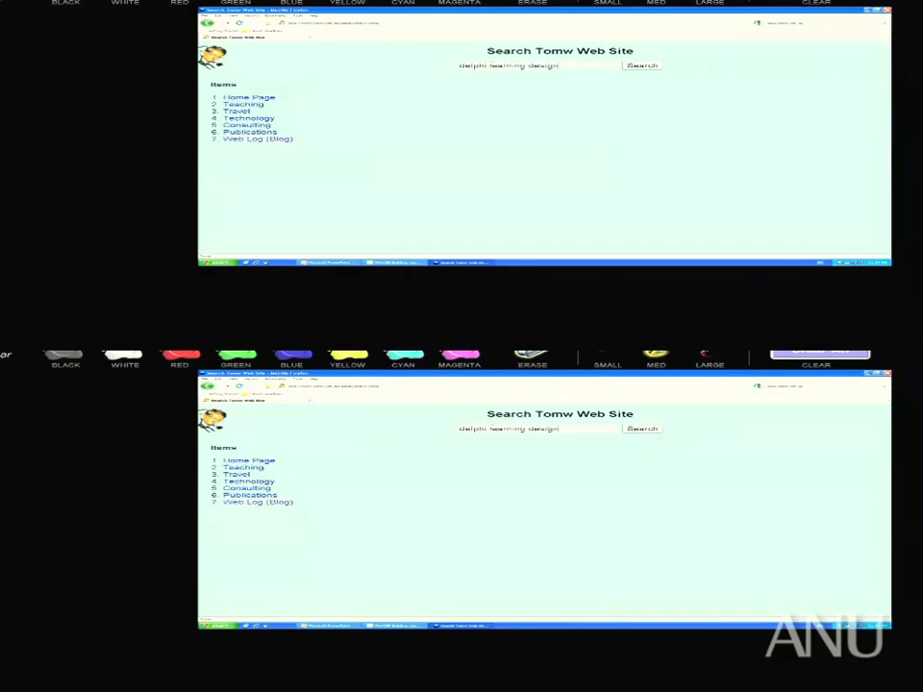
Search for 'delphi learning design', then scroll the Learning Commons Technology page to More Information
{"action": "left_click", "coordinate": [641, 64]}
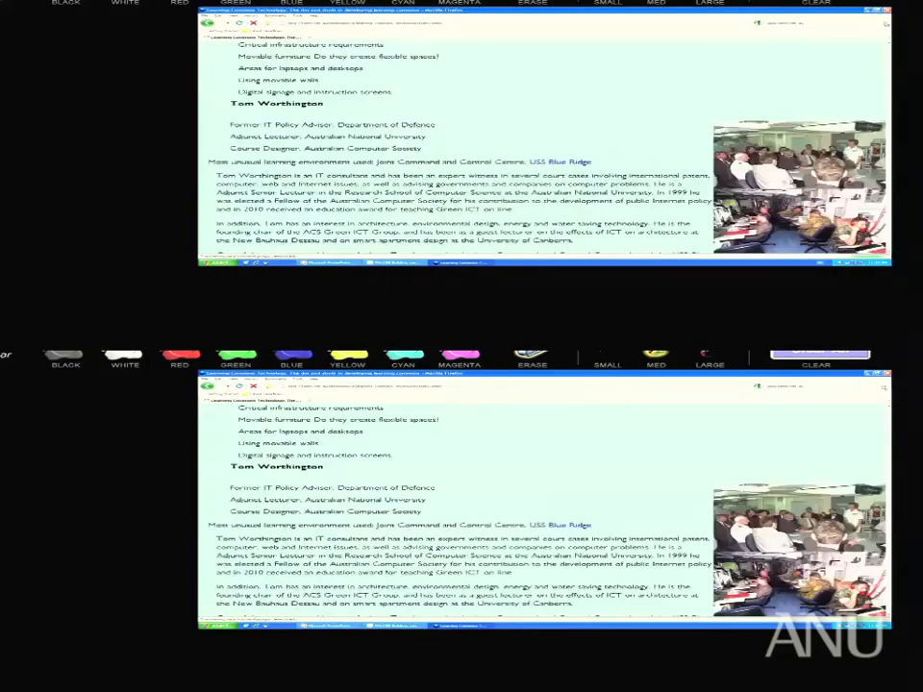
{"action": "scroll", "scroll_direction": "down", "scroll_amount": 3}
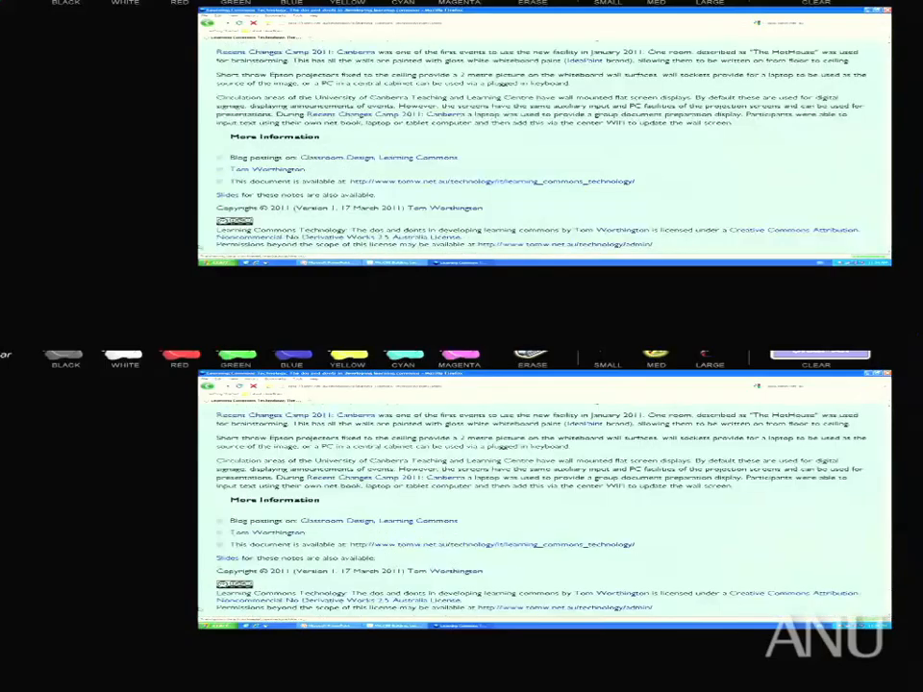